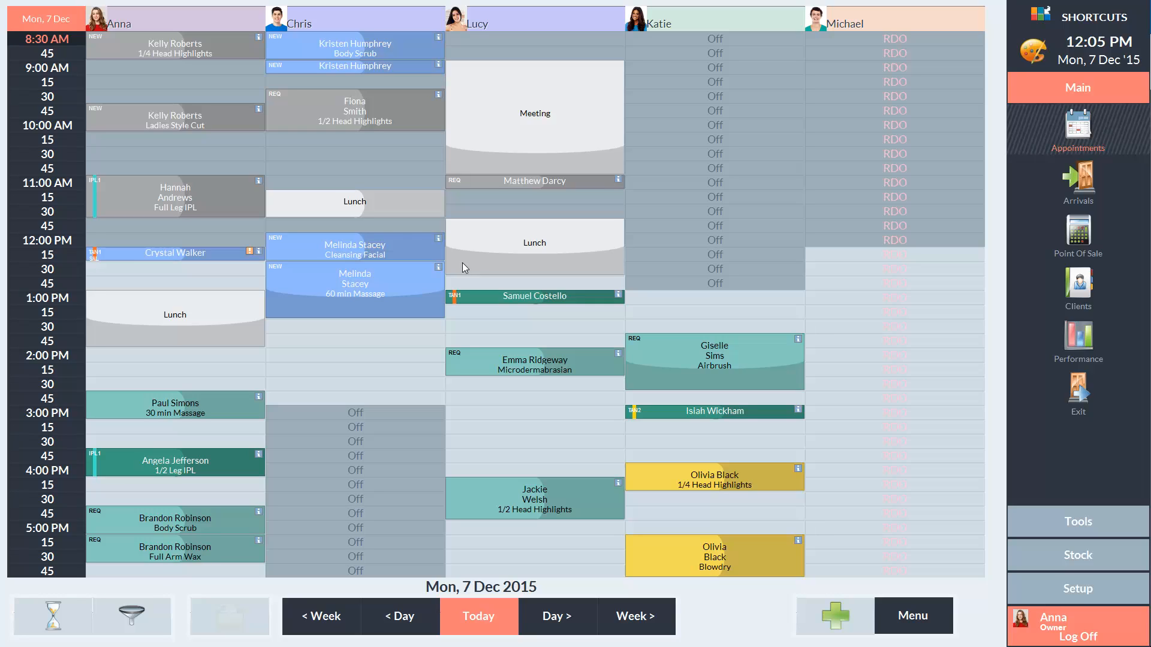
{"action": "mouse_move", "coordinate": [657, 277]}
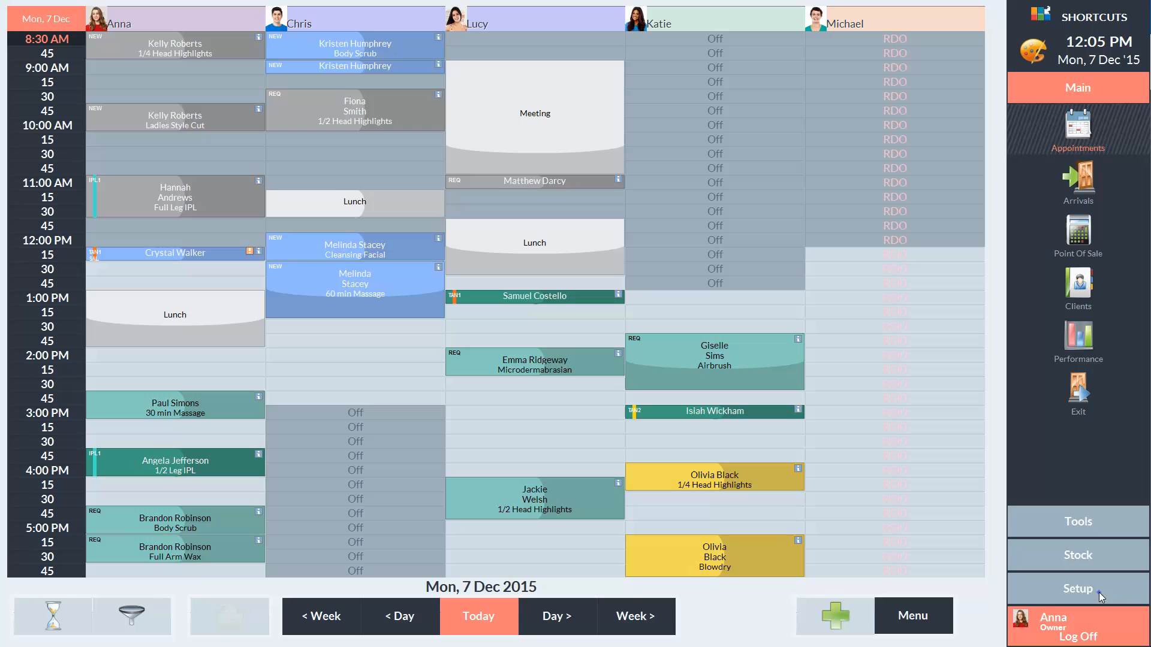
- Open the Setup section from the right-hand sidebar
{"action": "left_click", "coordinate": [1076, 588]}
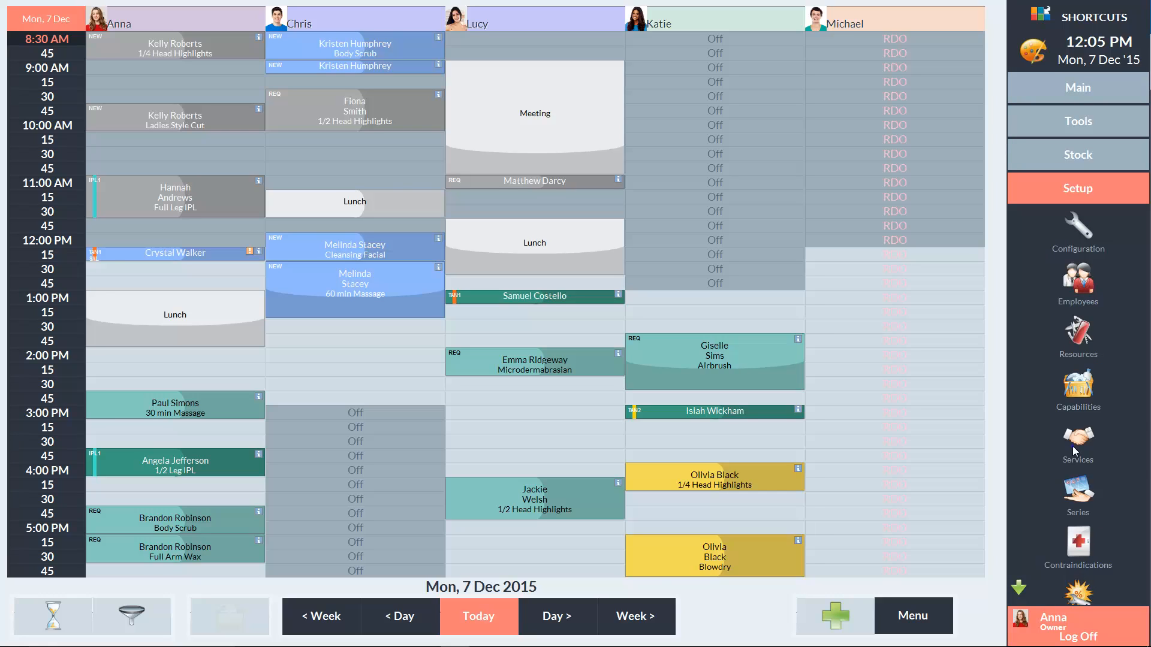
- Open the Services list showing categories like Body Treatments, Facials and Waxing
{"action": "left_click", "coordinate": [1077, 441]}
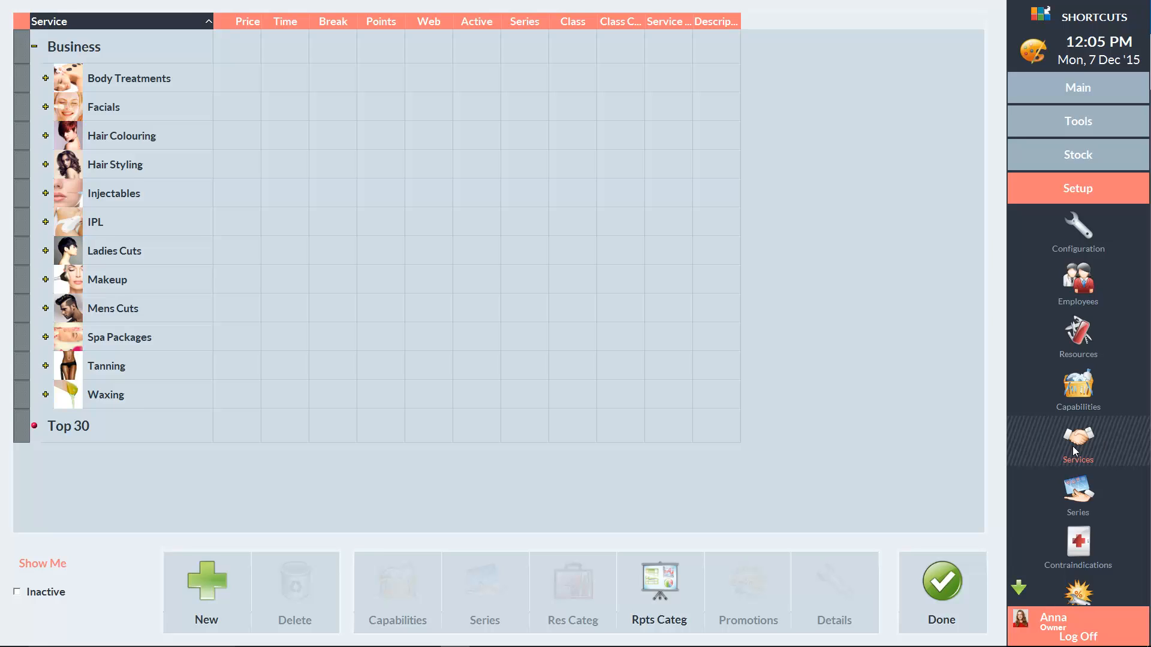
{"action": "mouse_move", "coordinate": [951, 451]}
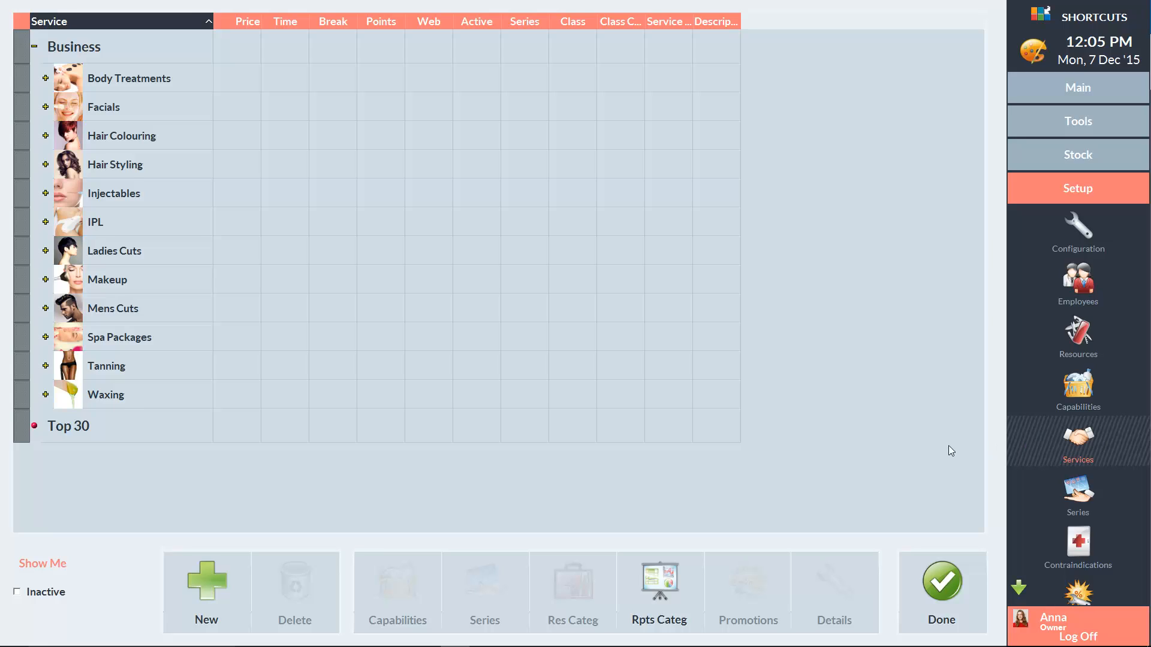
{"action": "mouse_move", "coordinate": [127, 372]}
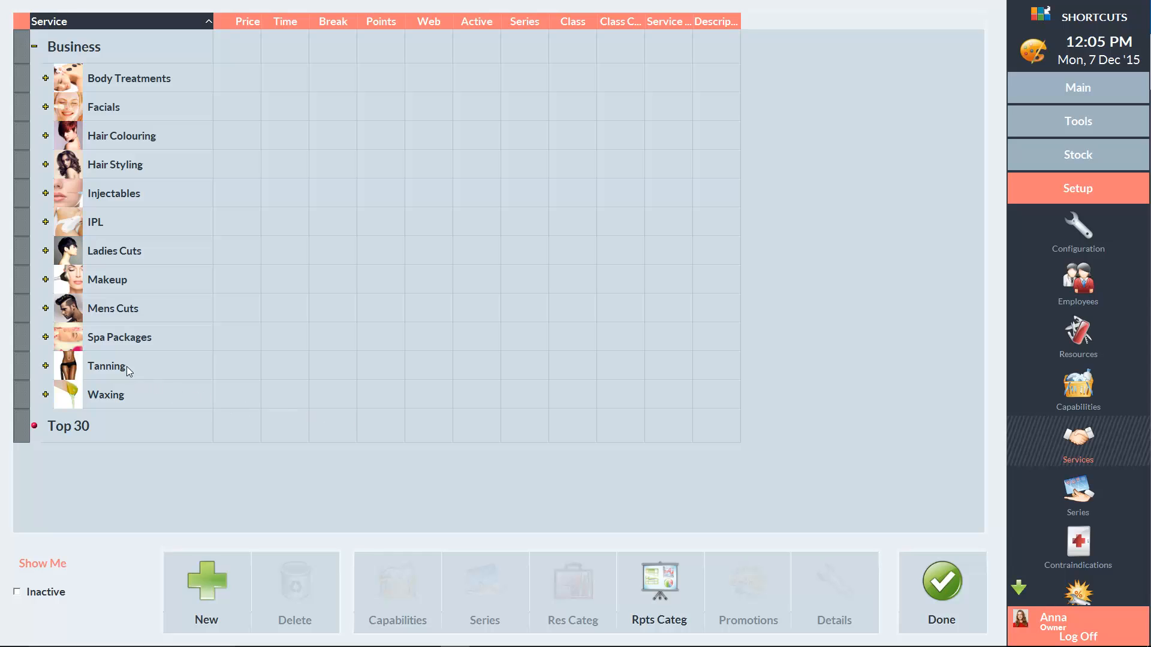
- Create a new Spa Packages service named 'Beach Body Package'
{"action": "left_click", "coordinate": [119, 337]}
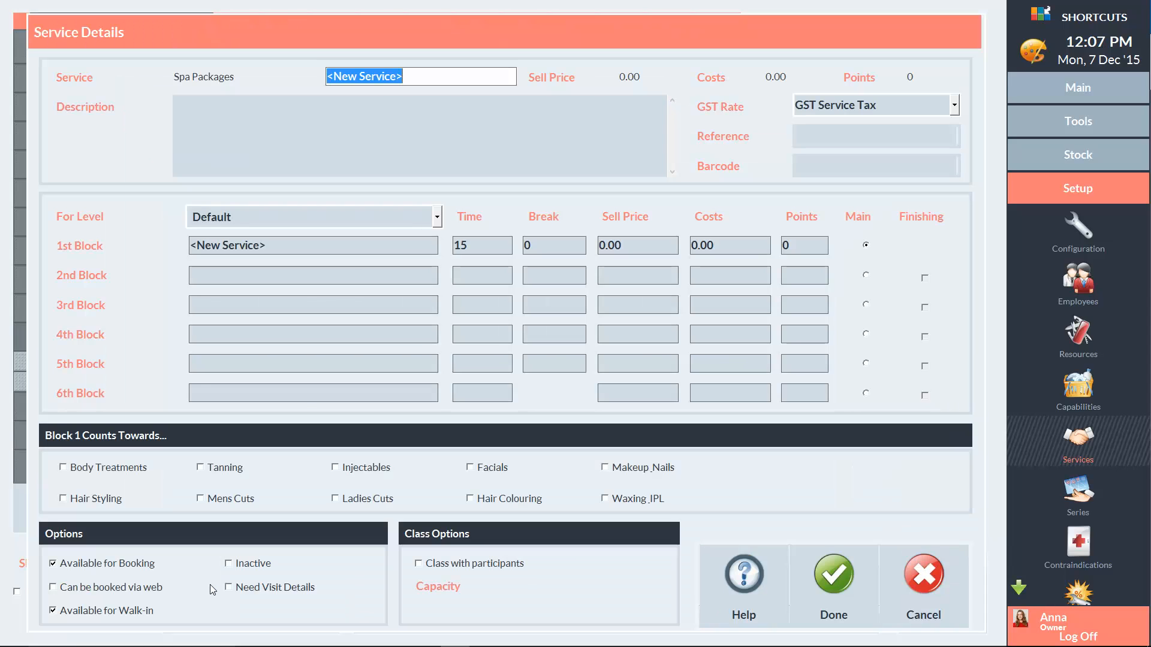
{"action": "type", "text": "Beach Body"}
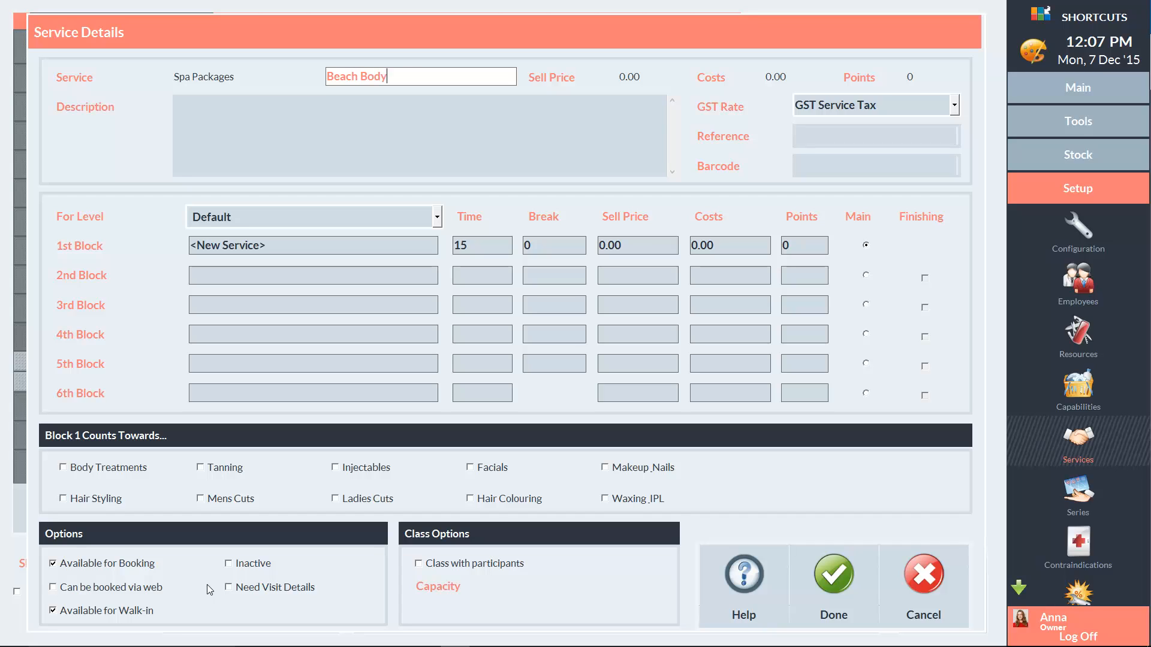
{"action": "type", "text": "Package"}
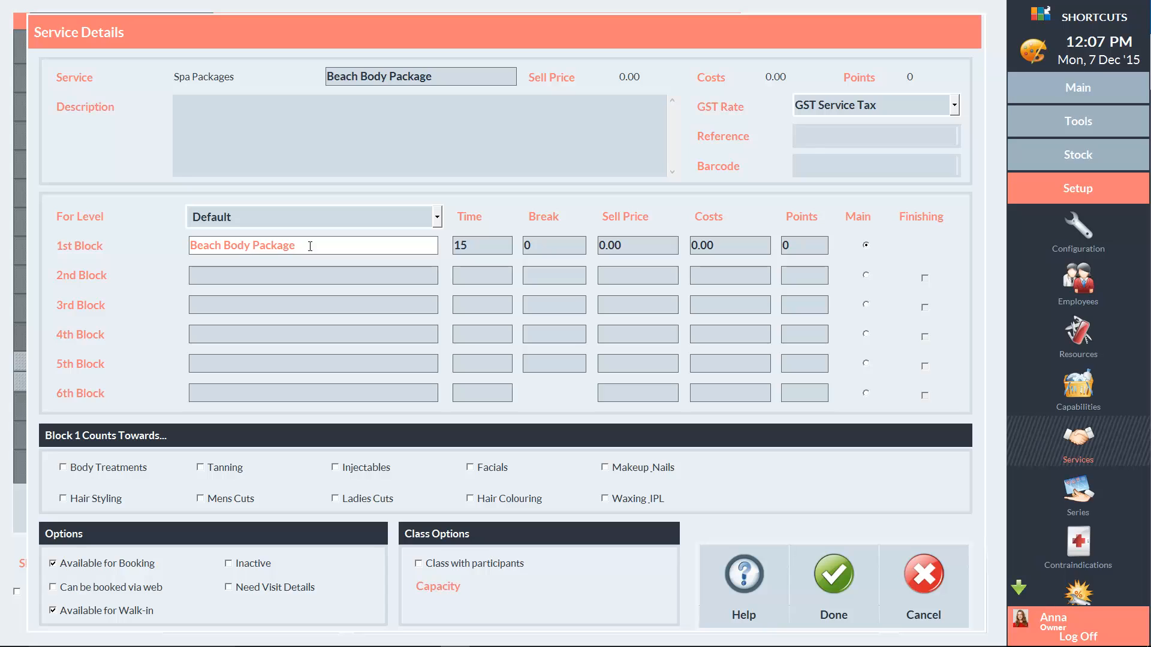
- Set the first block to Body Scrub, 30 minutes, sell price 35
{"action": "type", "text": "Body Scrub"}
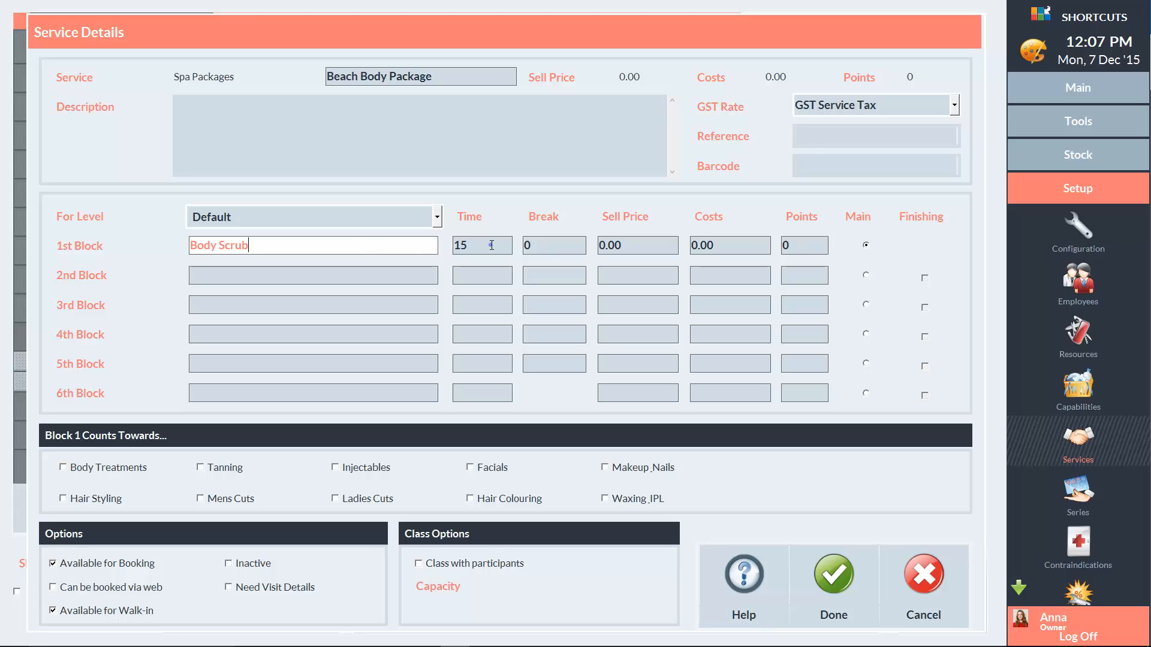
{"action": "type", "text": "30"}
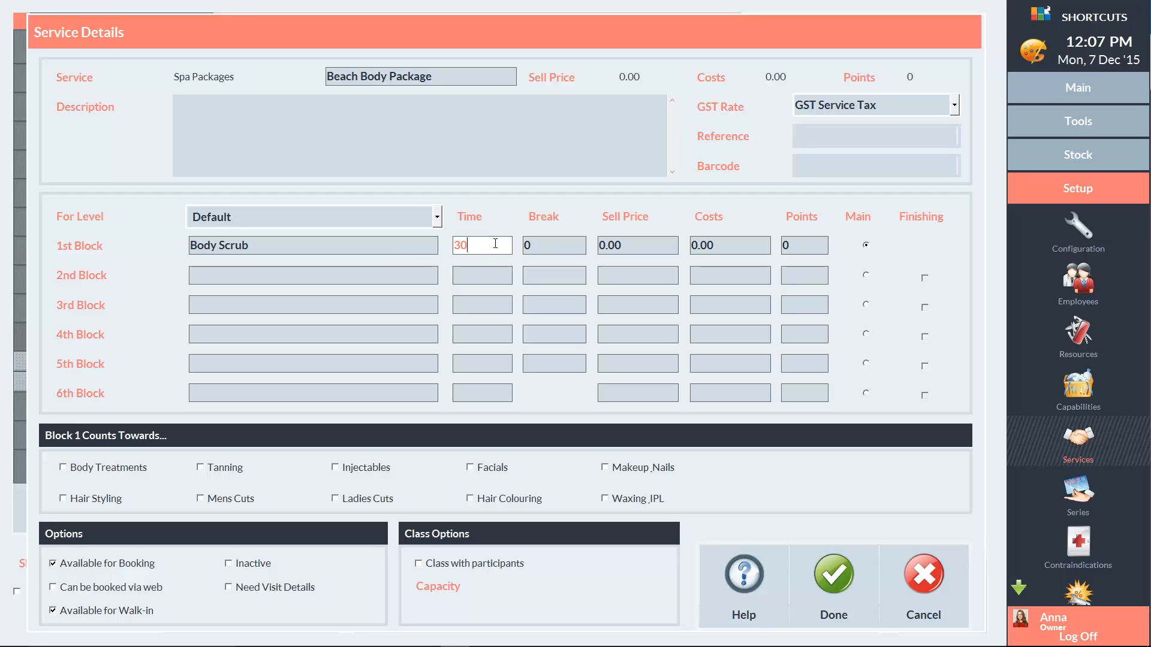
{"action": "mouse_move", "coordinate": [652, 245]}
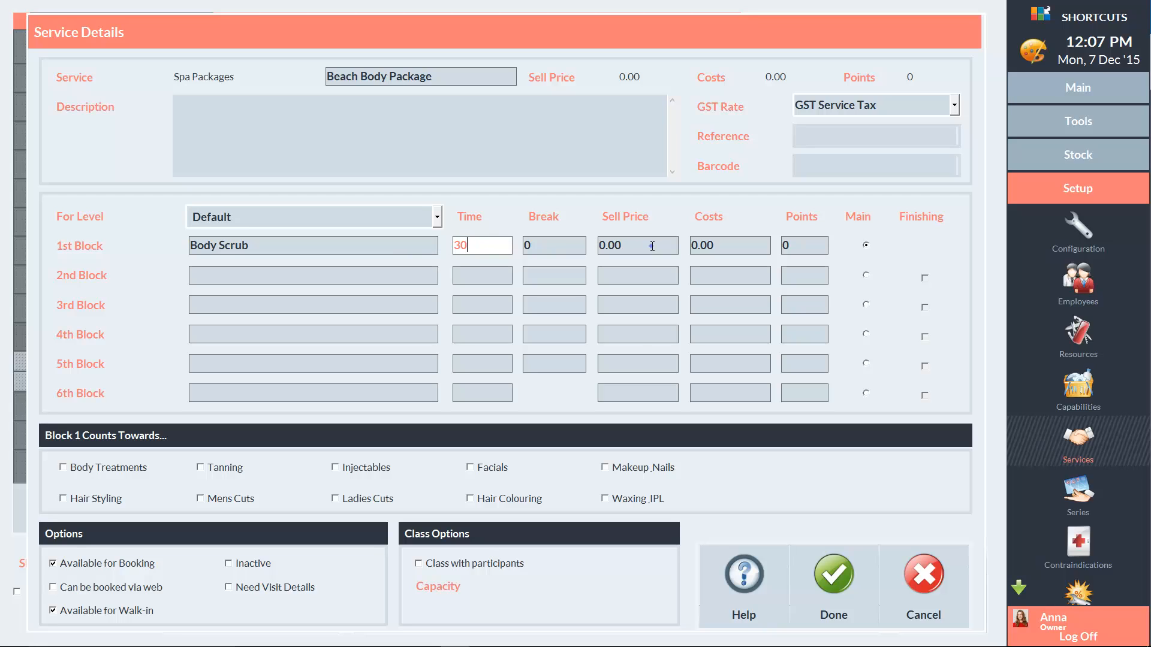
{"action": "type", "text": "35"}
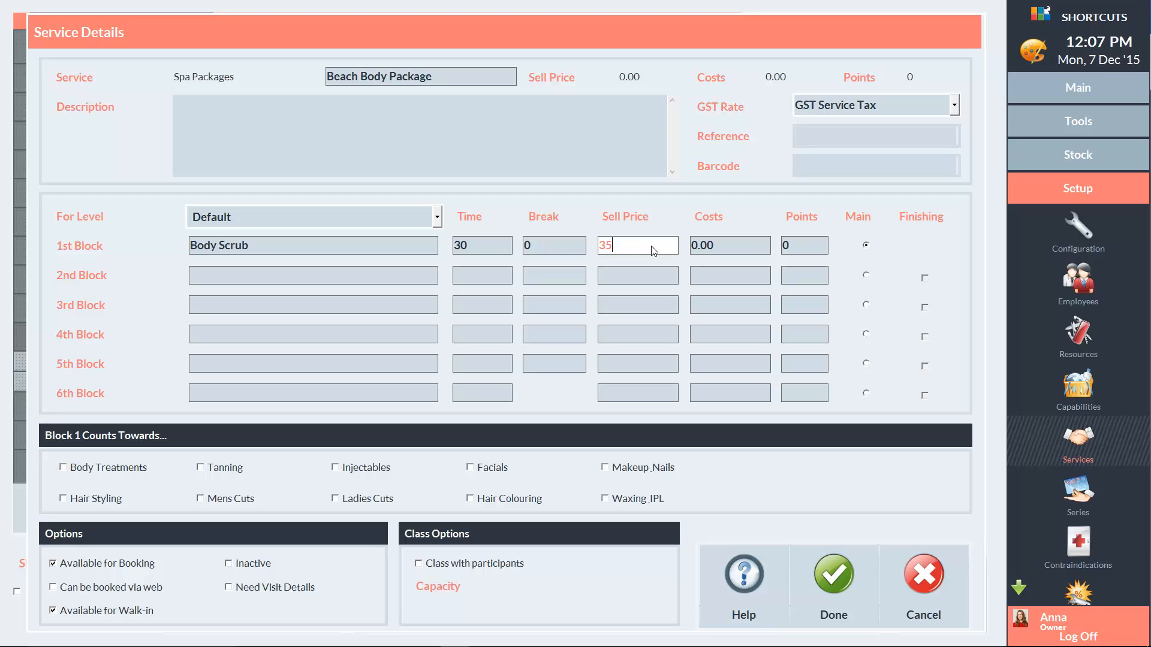
{"action": "mouse_move", "coordinate": [105, 373]}
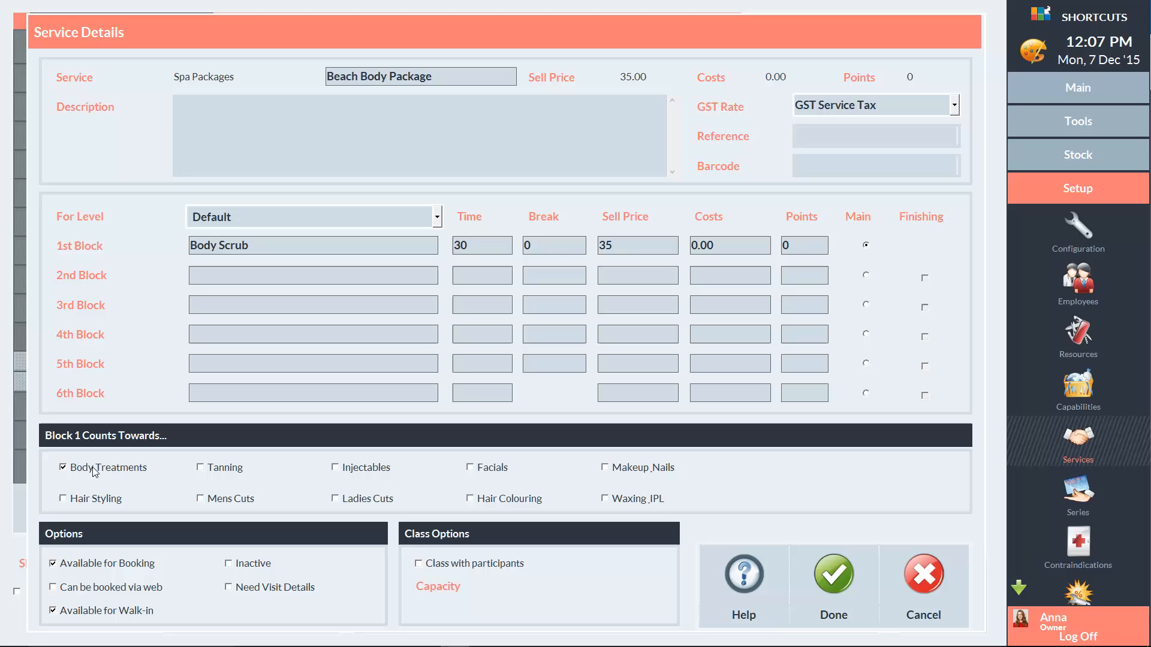
- Add a Full Body Tan second block counting towards Tanning, then save the package
{"action": "type", "text": "Full Body Tan"}
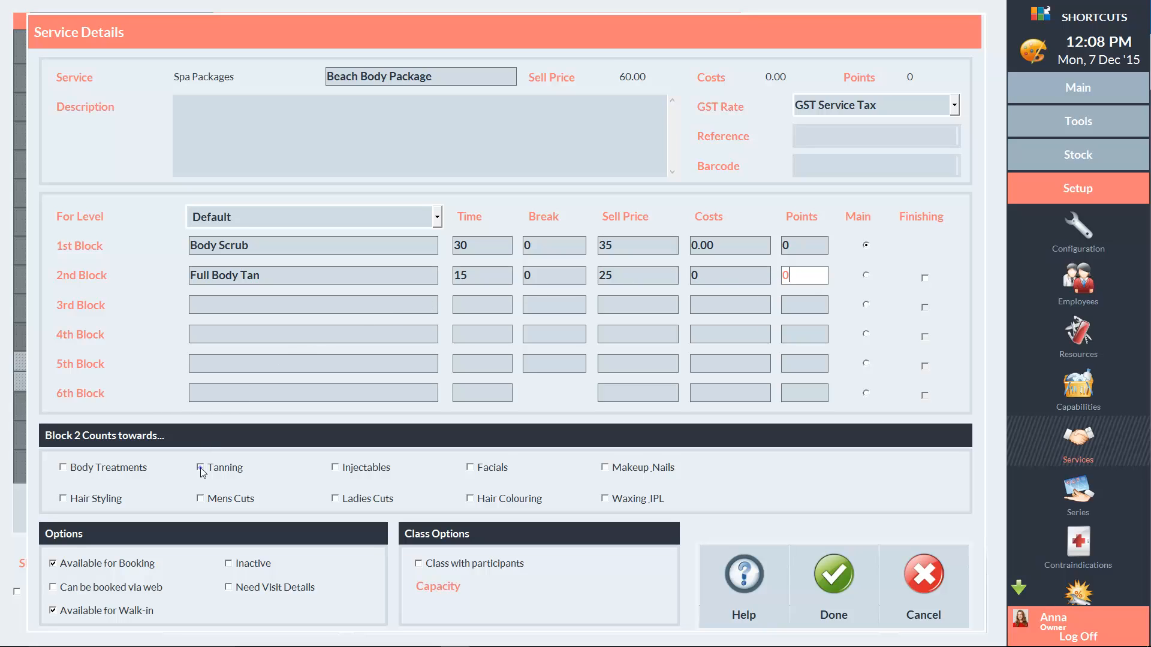
{"action": "left_click", "coordinate": [199, 467]}
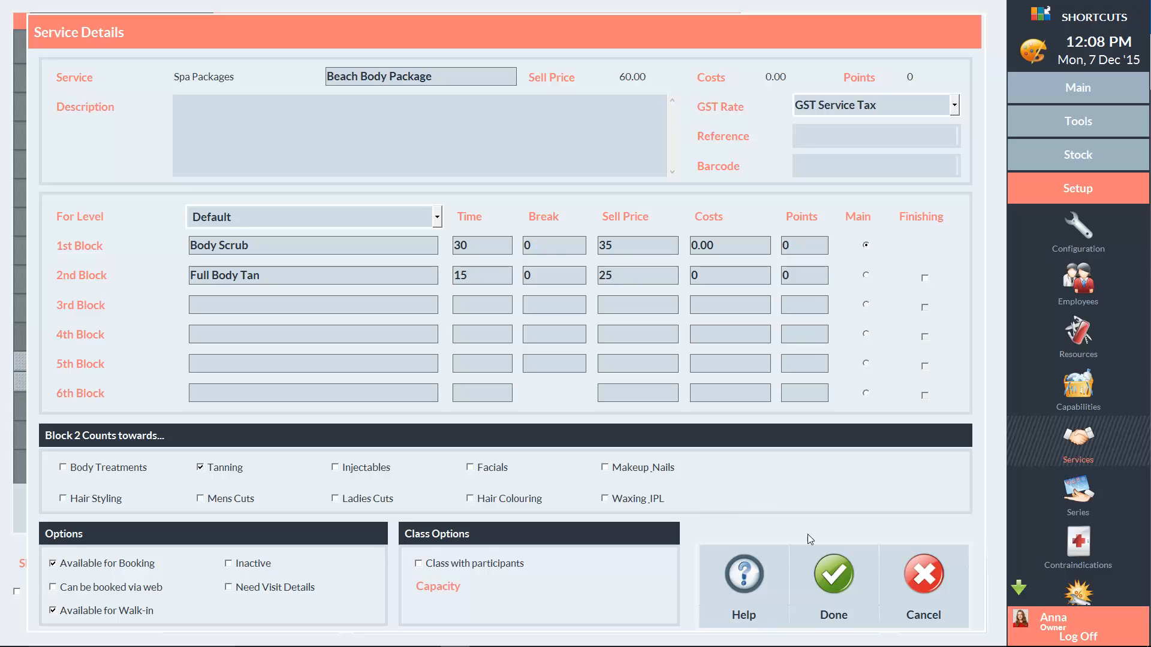
{"action": "left_click", "coordinate": [831, 574]}
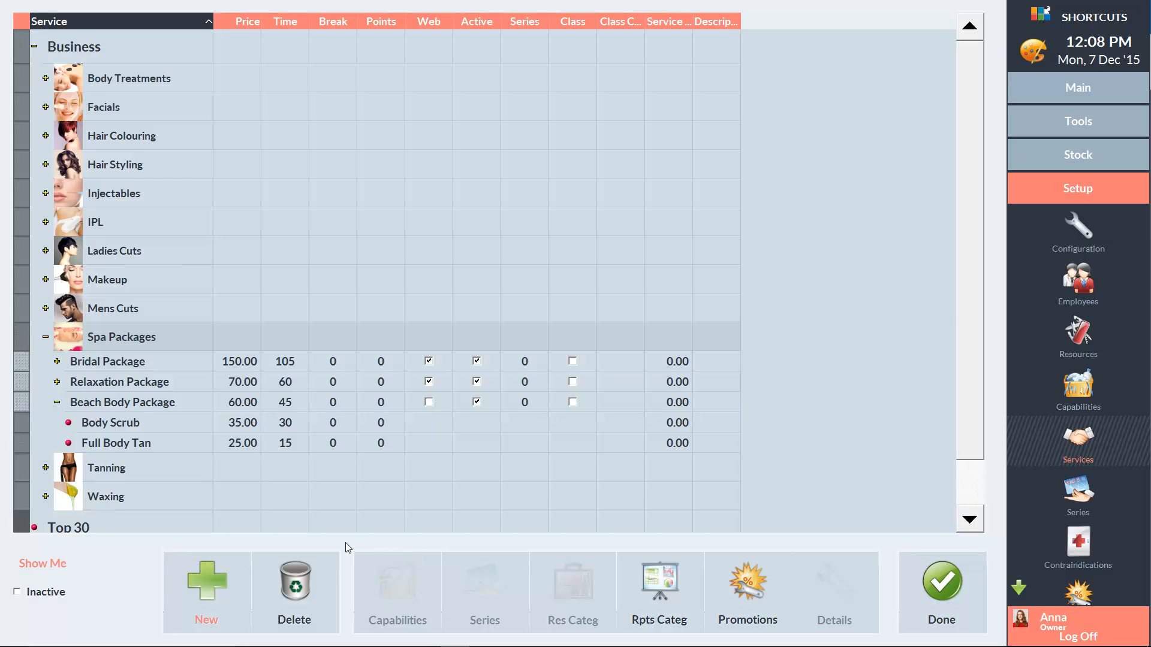
{"action": "mouse_move", "coordinate": [151, 428]}
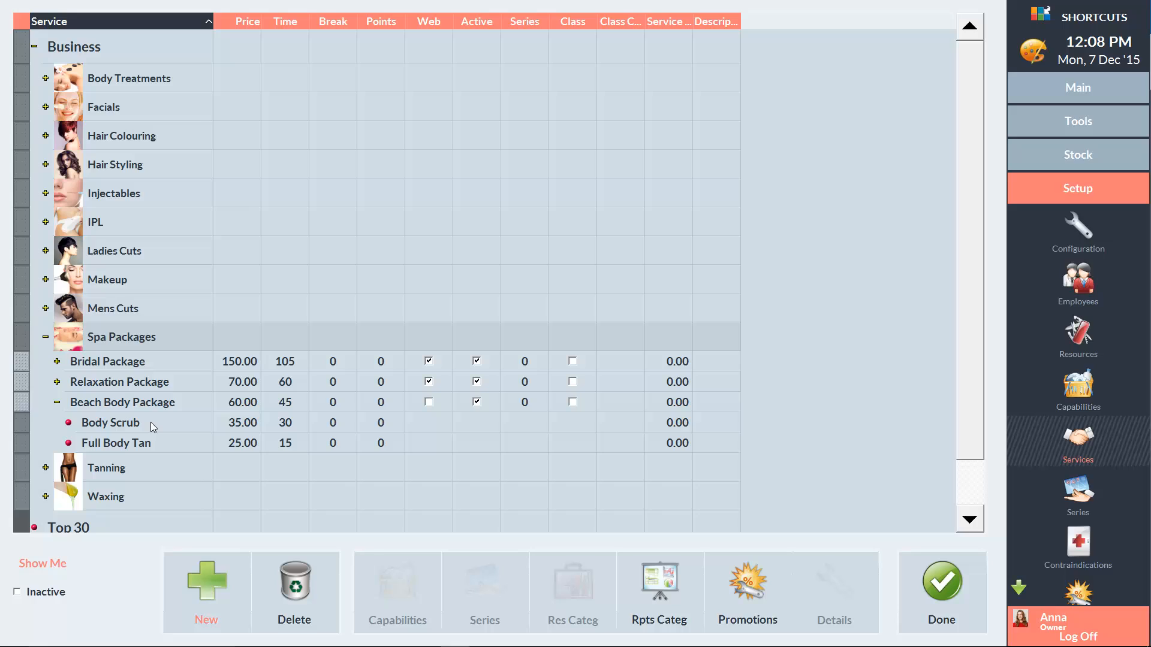